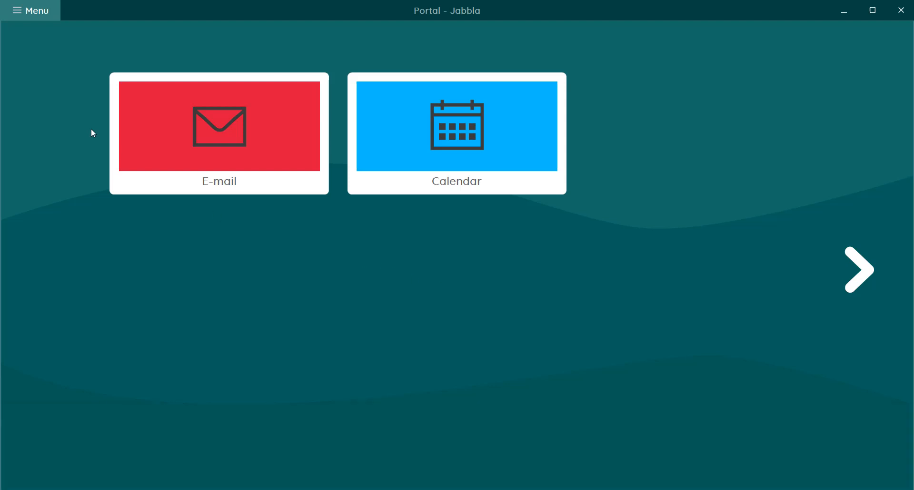
Start a brand-new pageset via Menu > New on the portal
click(30, 11)
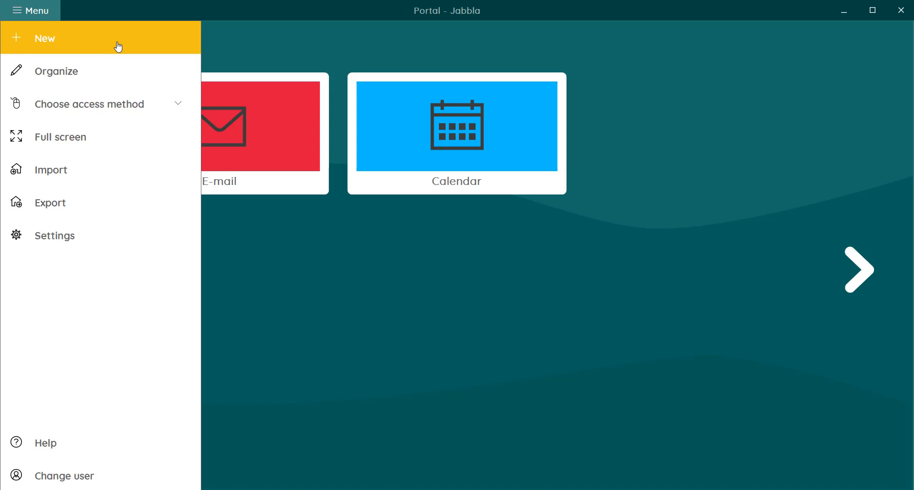
click(45, 38)
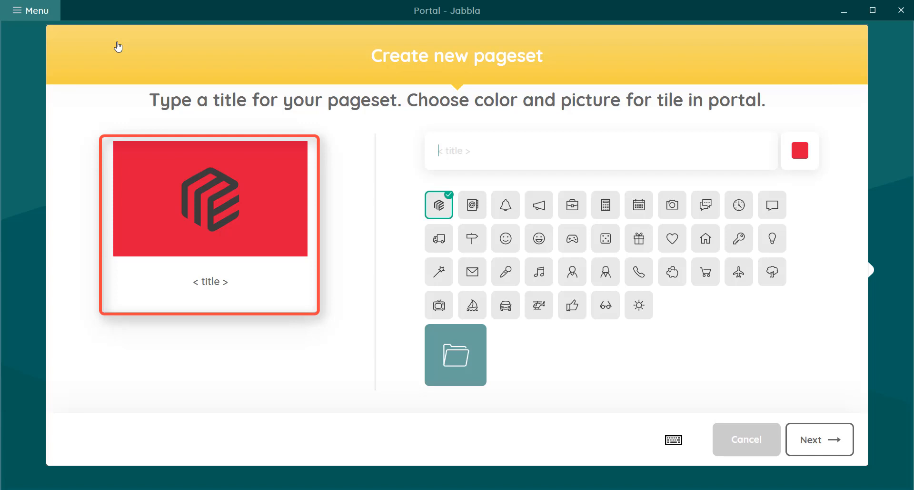
Title the pageset 'My communication board'
text(My)
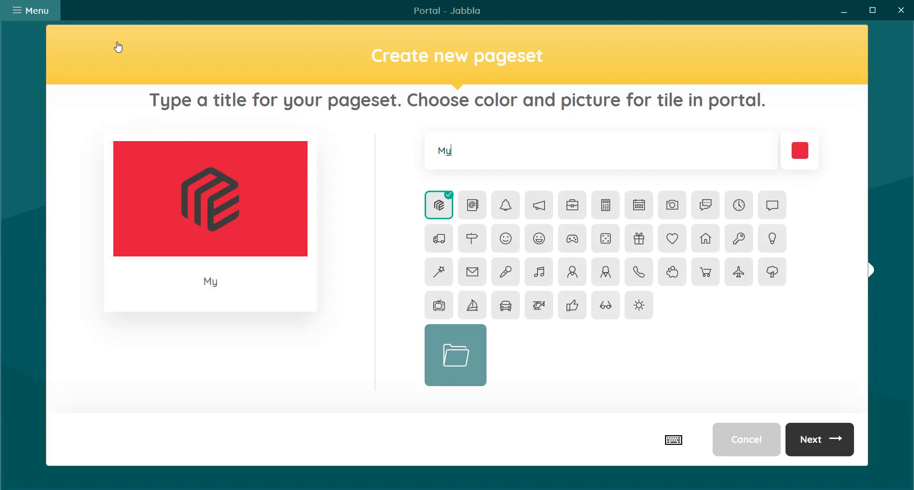
text(communicat)
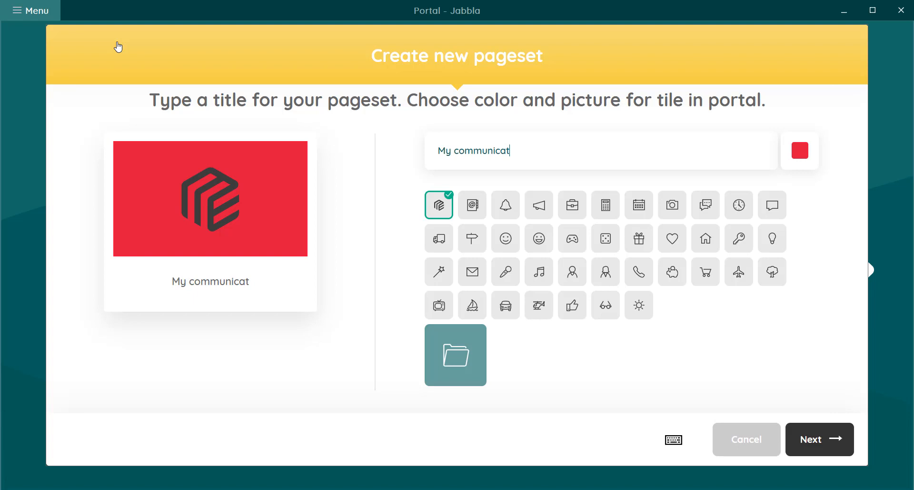
text(ion board)
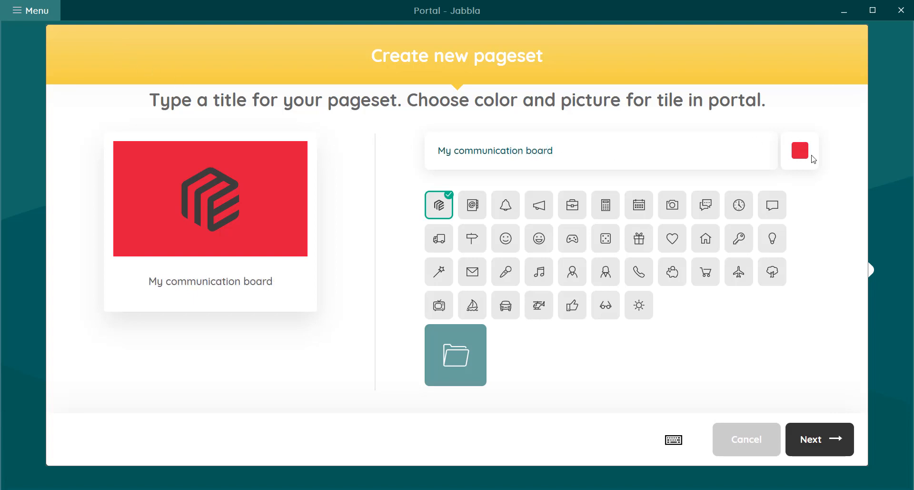
Give the tile a green colour and a speech-bubble picture, then continue to page type
click(799, 150)
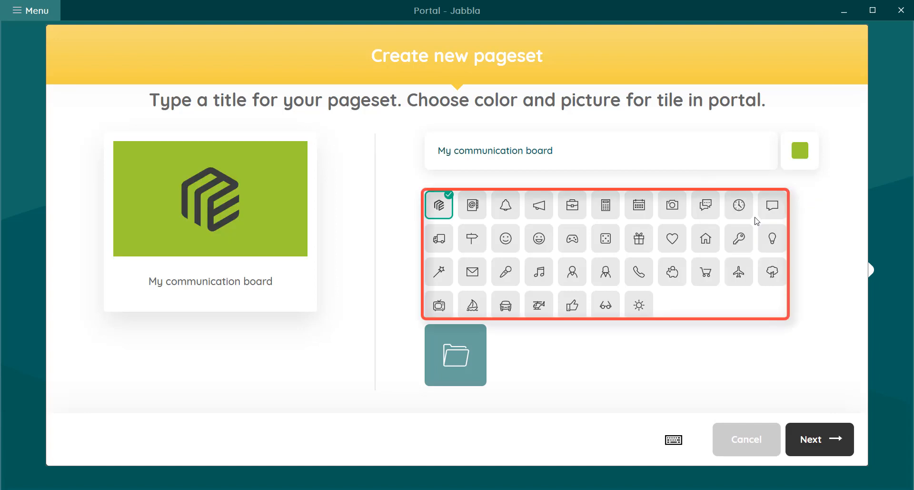
click(455, 355)
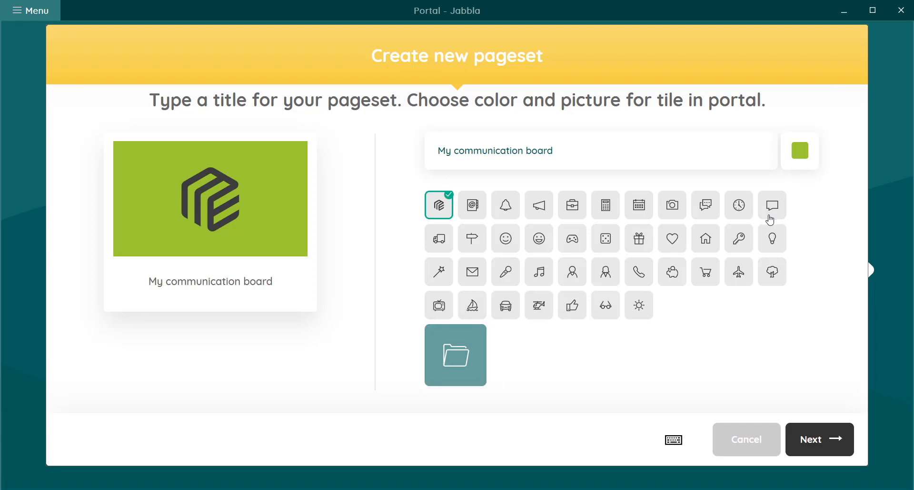
click(771, 205)
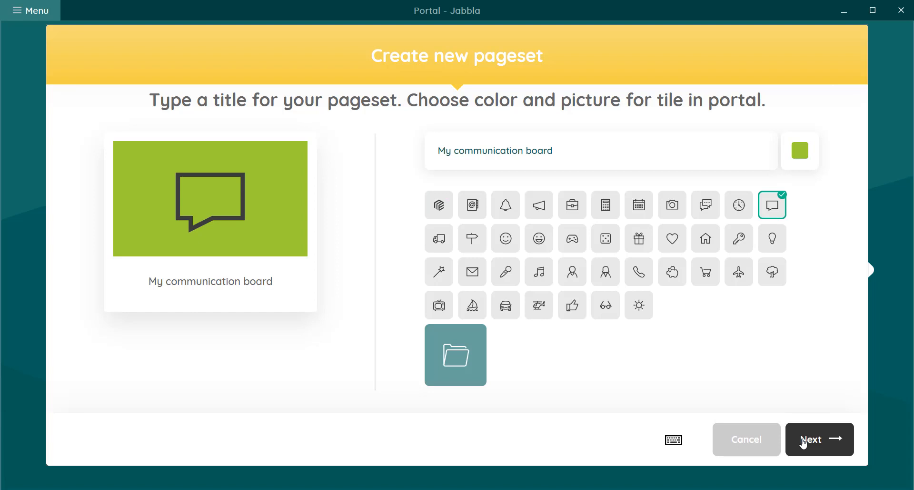
click(819, 440)
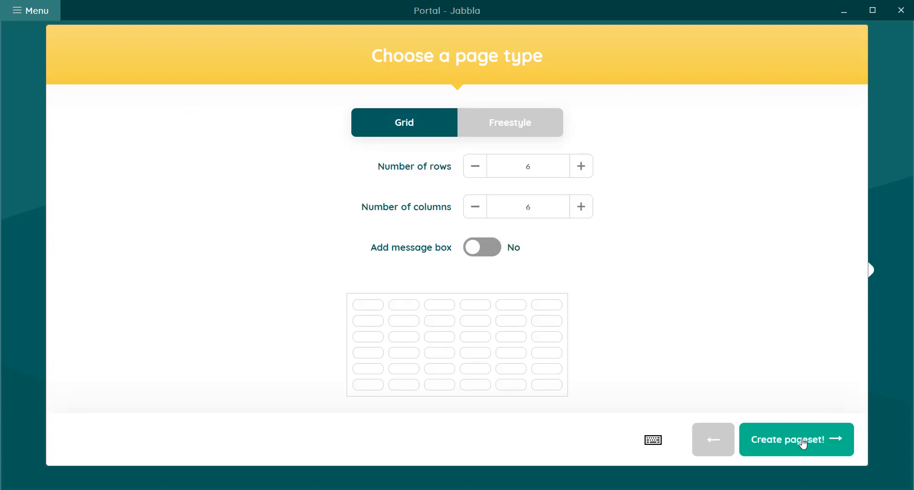
Keep the Grid type with 4 rows by 7 columns and a message box added
click(510, 122)
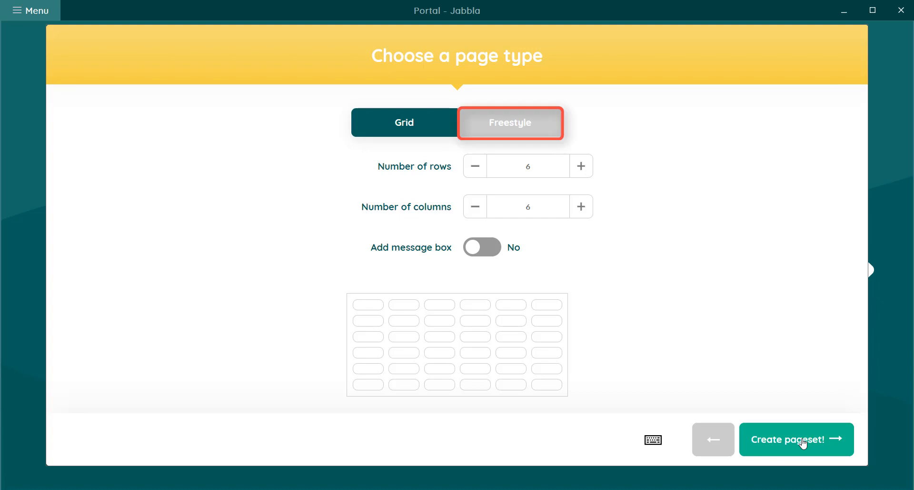
click(404, 122)
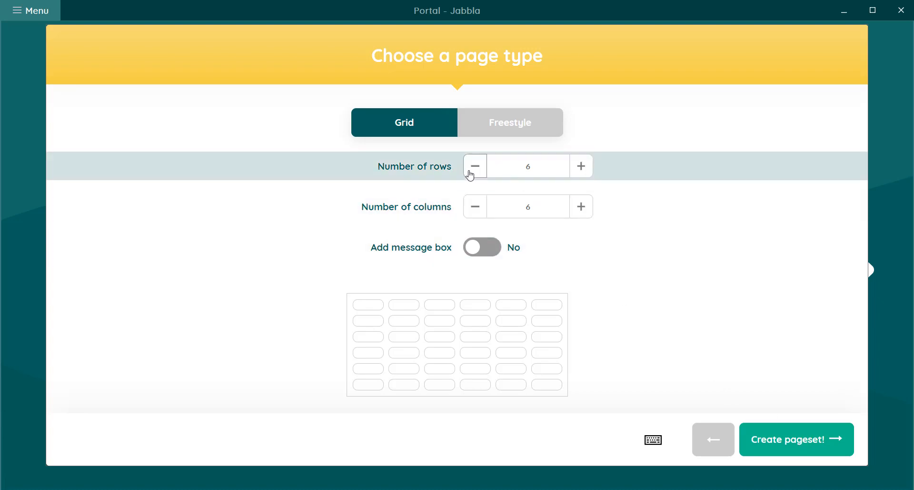
click(581, 207)
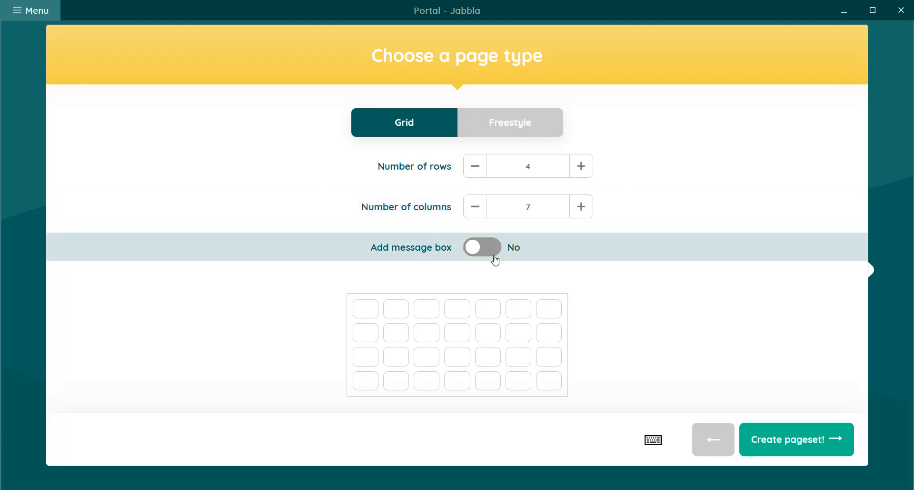
click(482, 246)
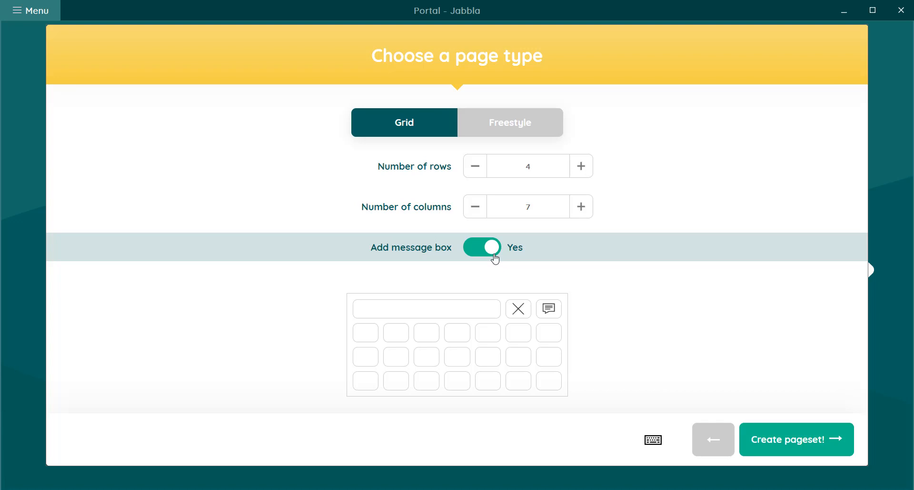
mouse_move(797, 439)
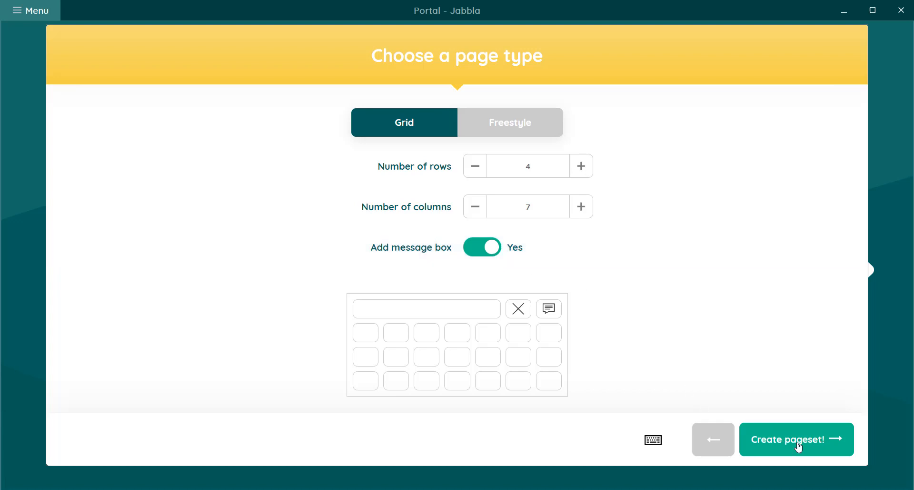
Create the pageset and add a column to the right so Page 1 has eight columns
click(796, 439)
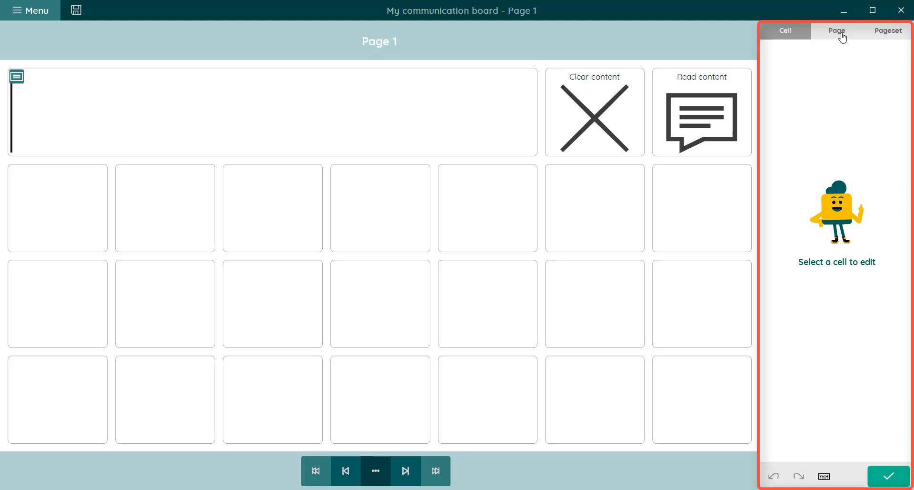
click(836, 31)
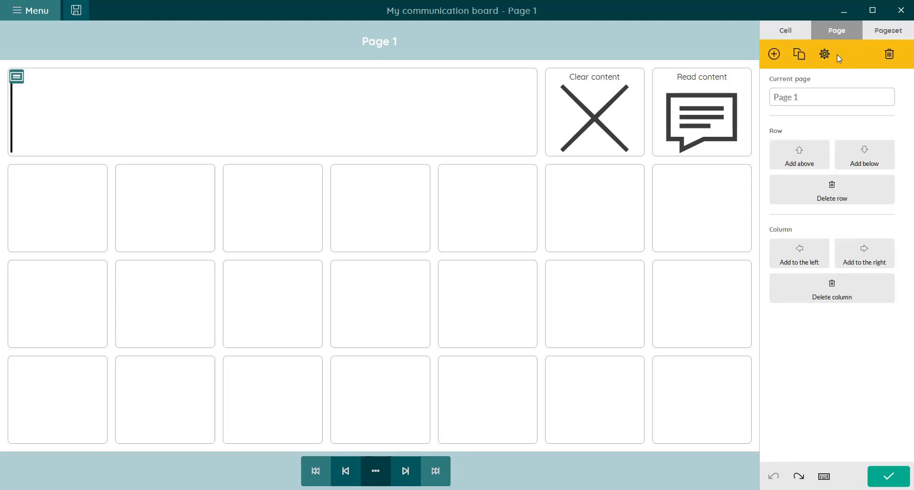
click(866, 253)
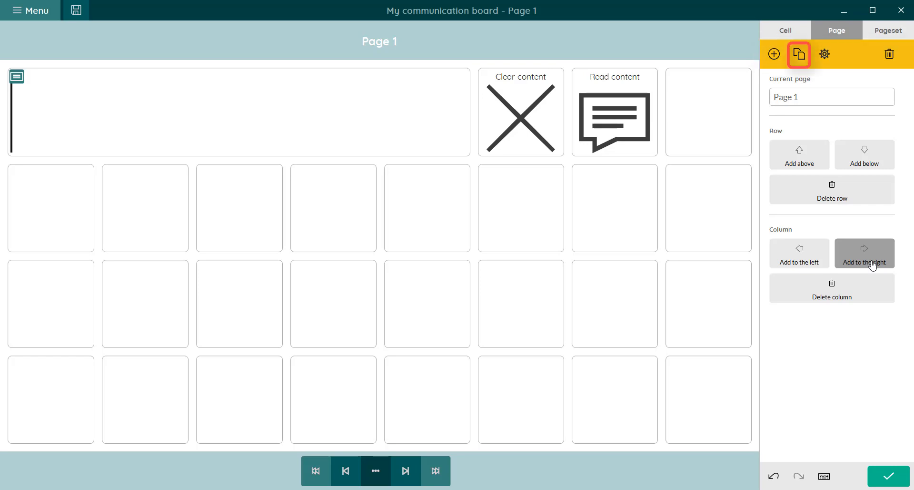
mouse_move(798, 78)
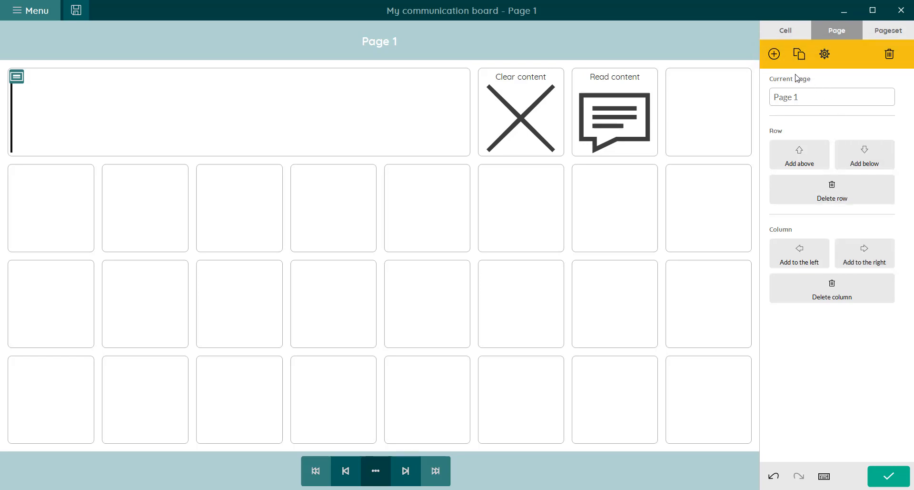
Add Page 2 with a message box after the last page
click(774, 54)
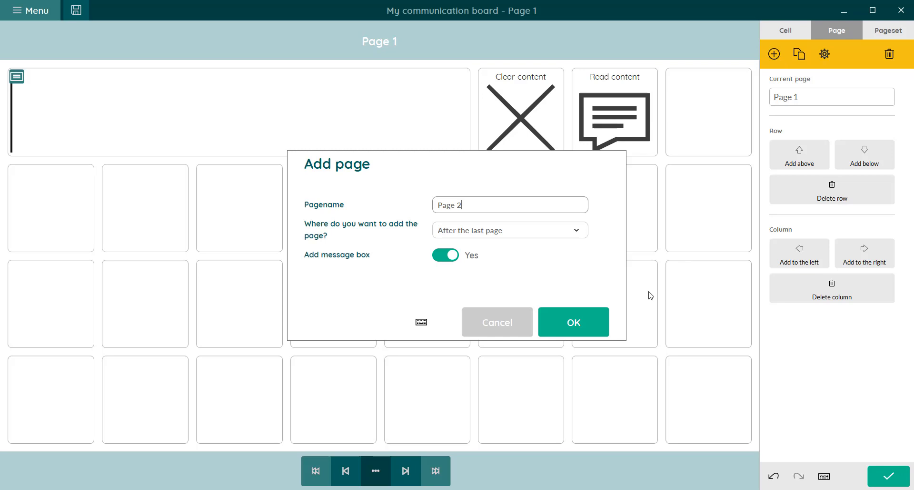
click(574, 322)
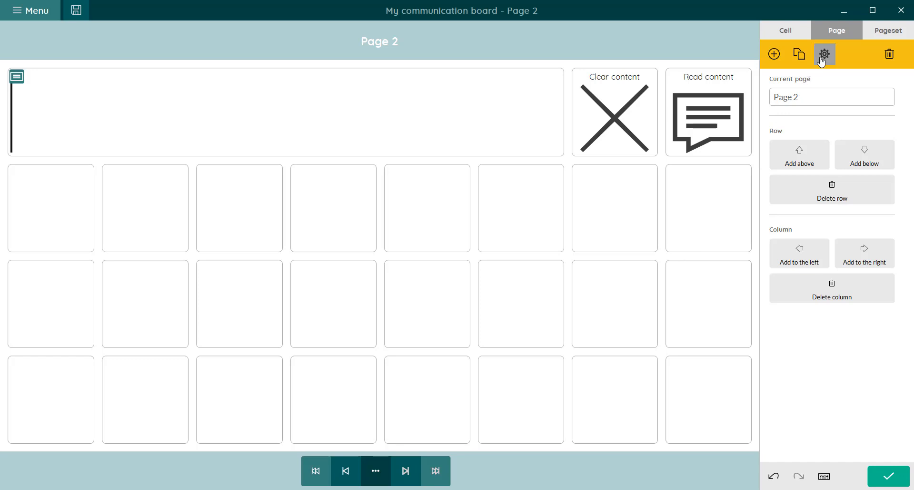
Set Page 2's background to solid blue in Page settings and move to its name field
click(825, 55)
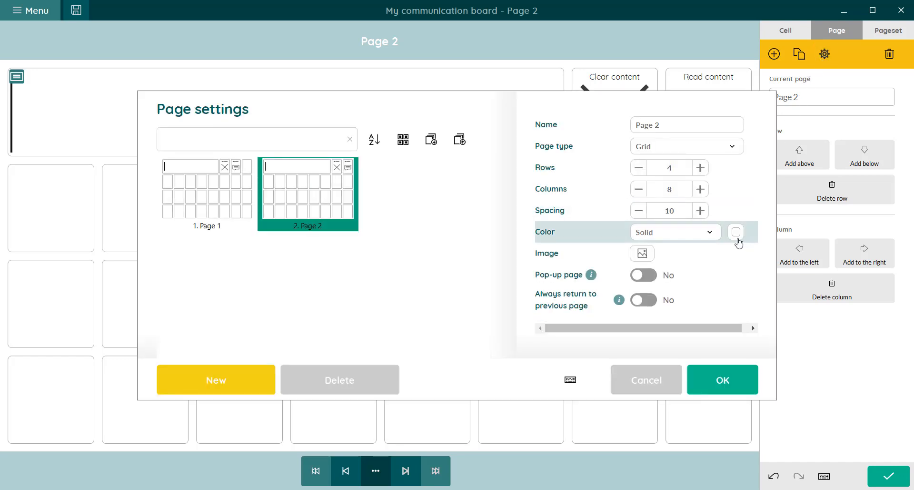
click(736, 231)
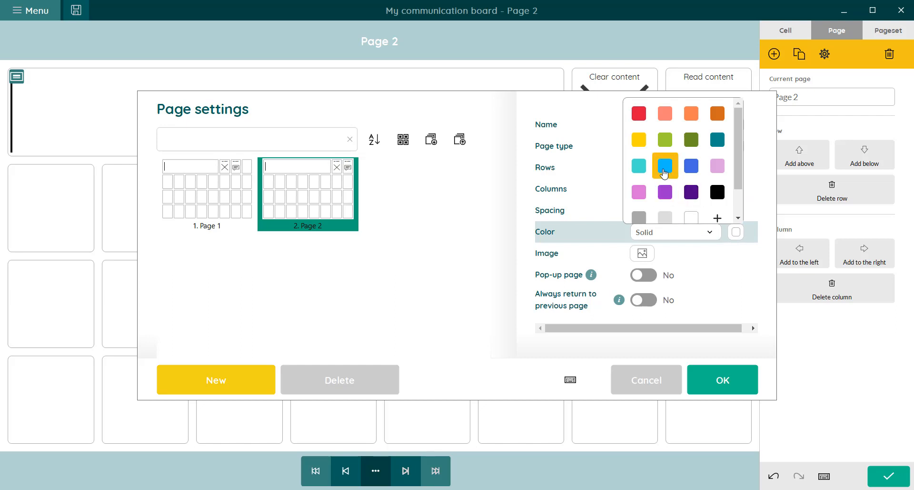
click(665, 166)
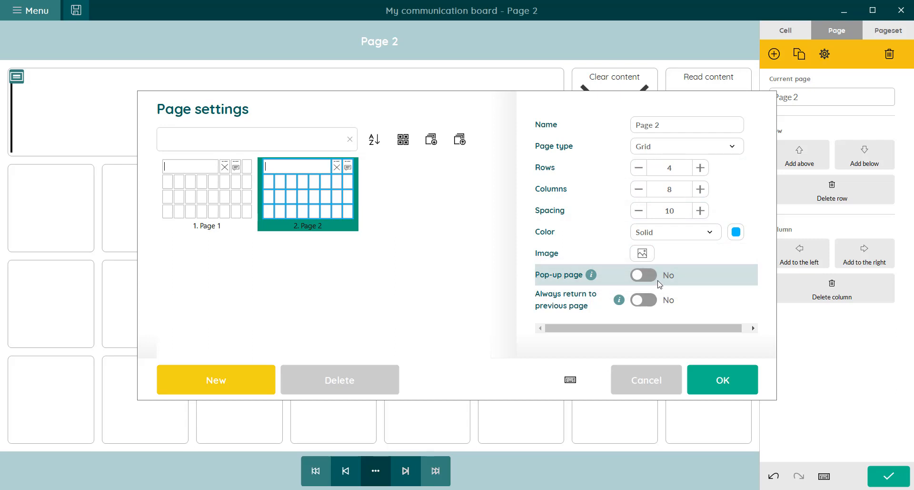
mouse_move(671, 284)
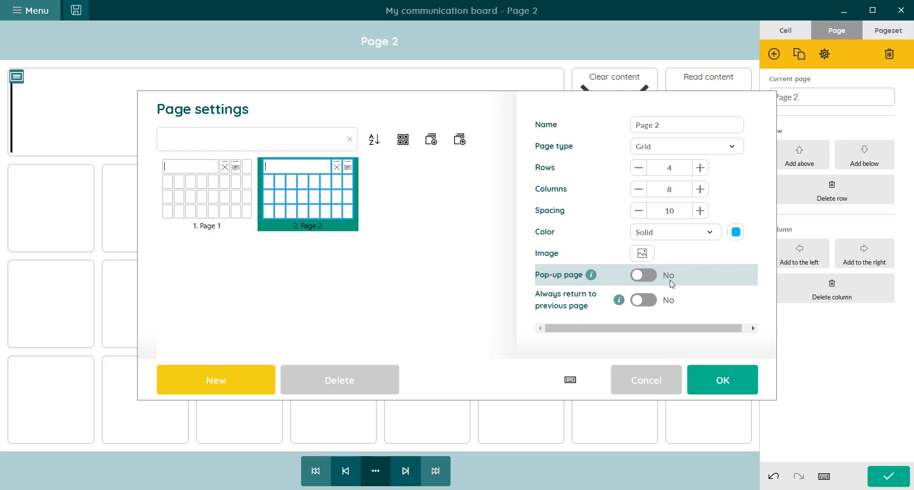
mouse_move(741, 251)
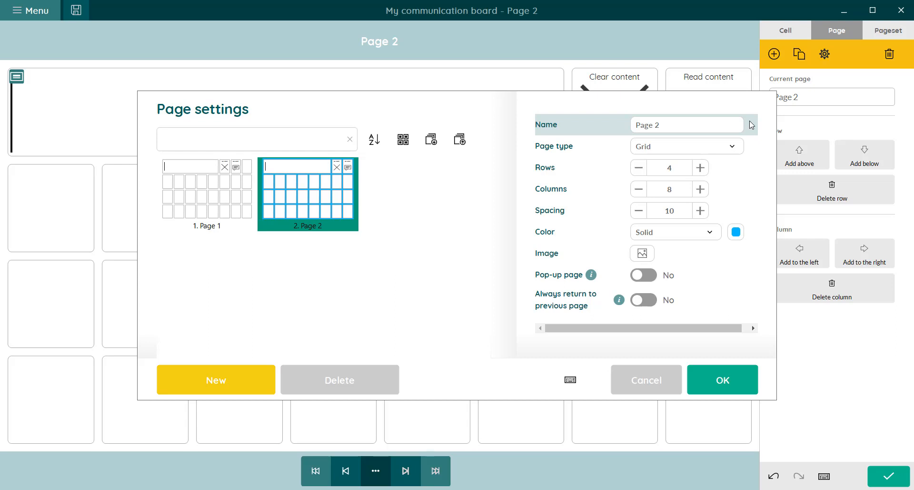
click(687, 123)
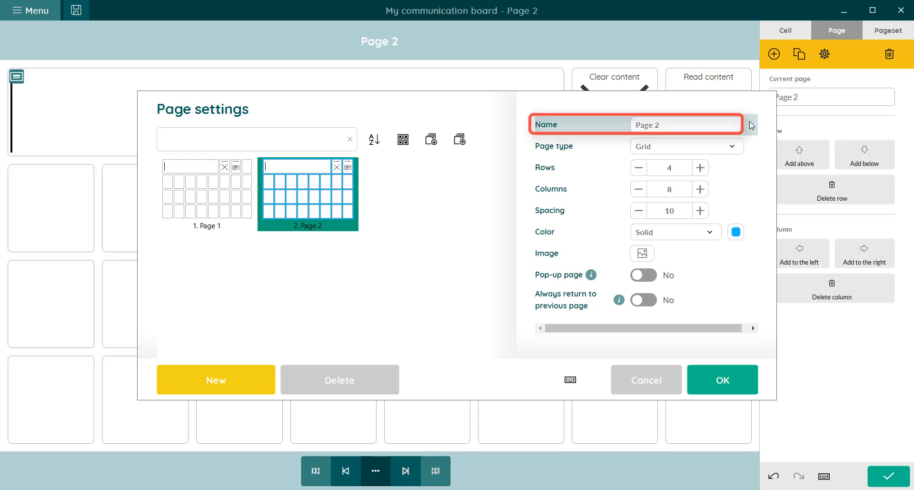
click(722, 379)
text(A)
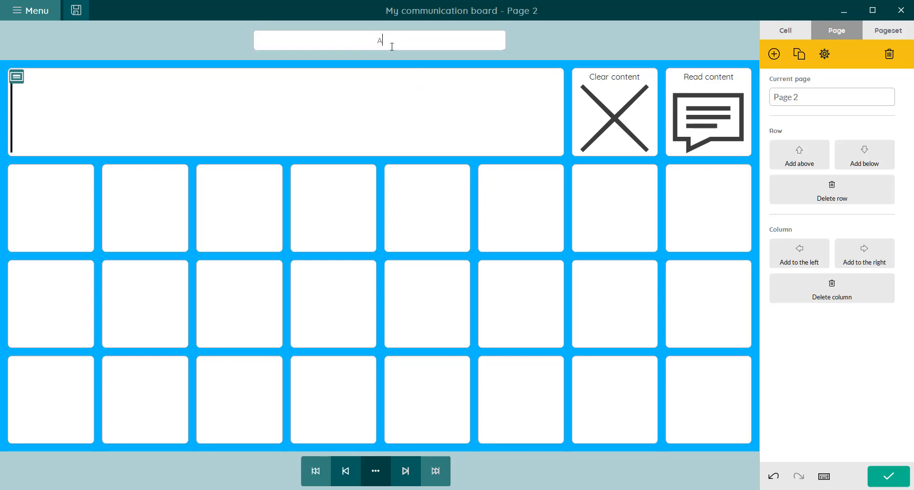
Rename Page 2's title to 'Animals'
text(nimals)
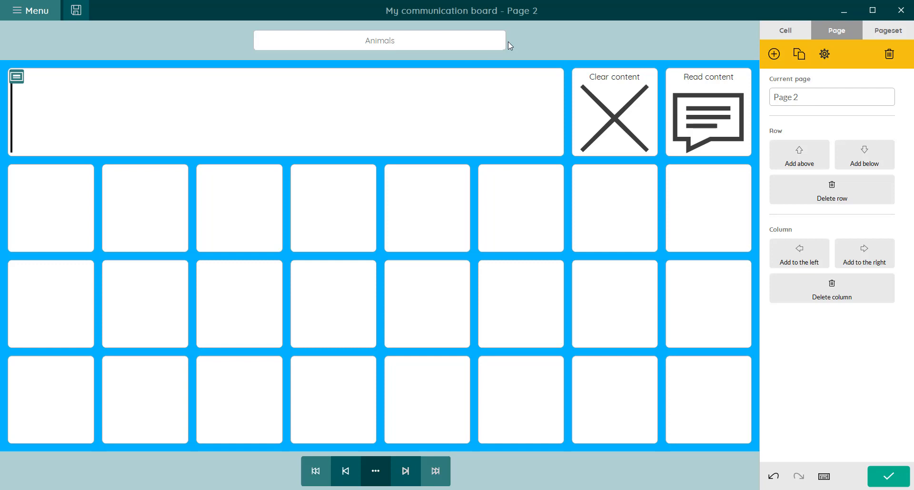